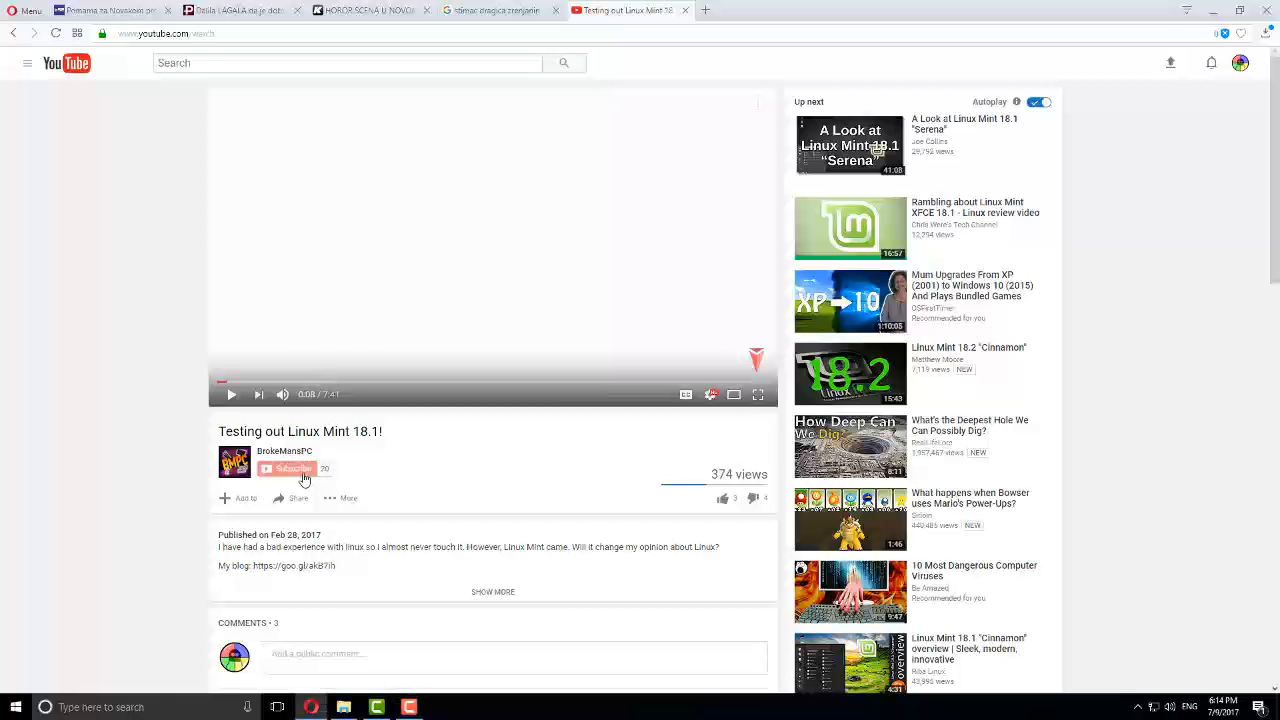
Step: Subscribe to BrokeMansPC and save the default notification settings
{"action": "left_click", "coordinate": [286, 468]}
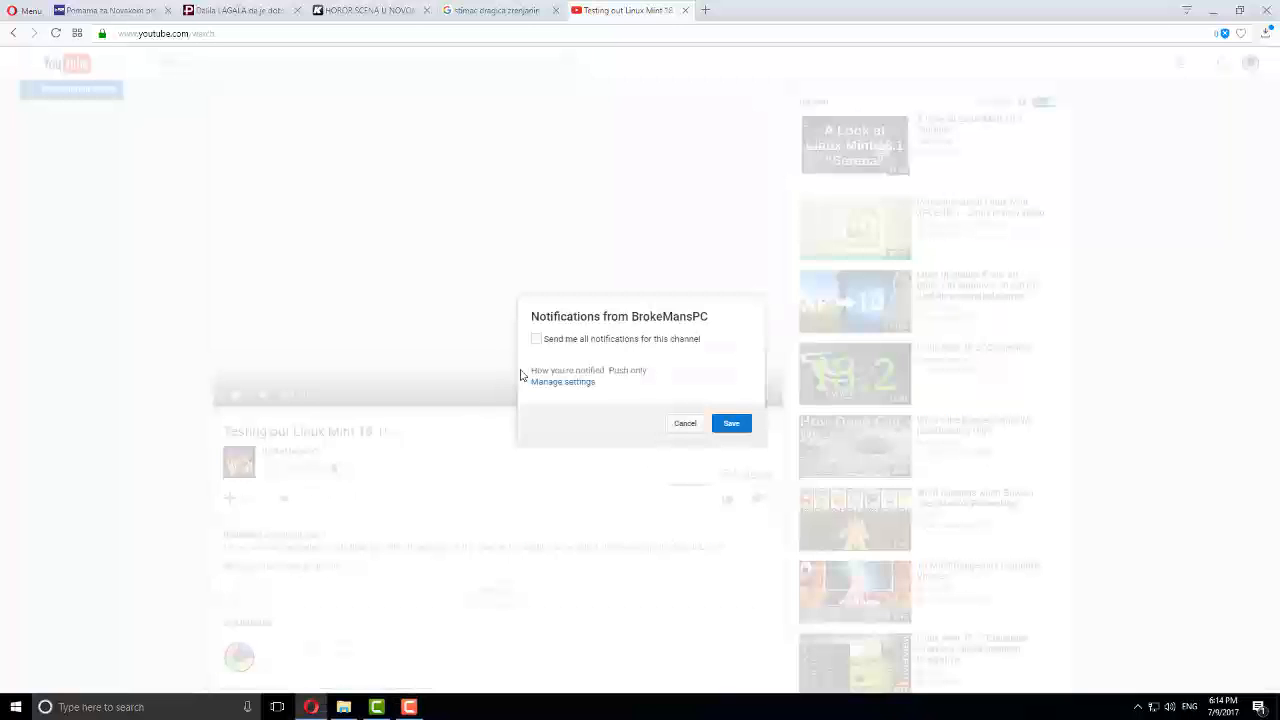
{"action": "left_click", "coordinate": [731, 423]}
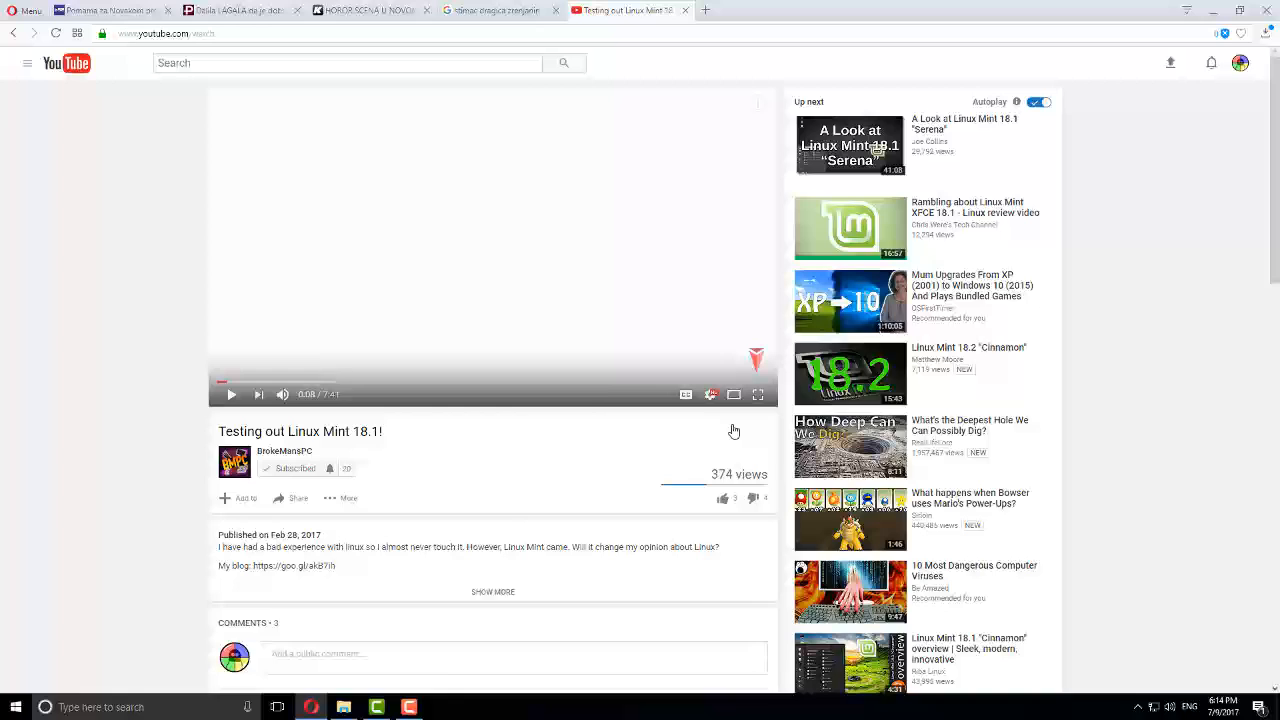